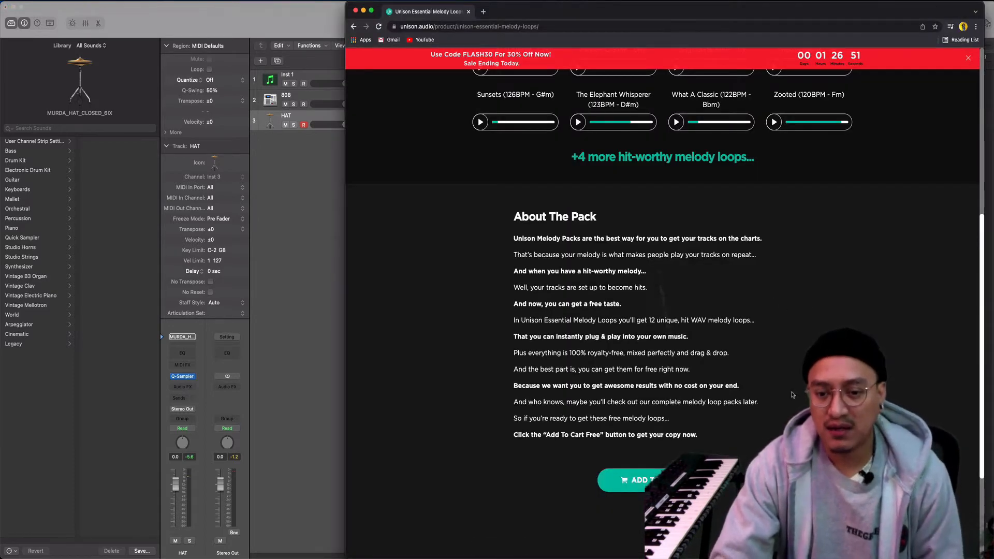
# Review the free Essential Melody Loops pack and bring the 146 BPM Dbm melody loop into Logic
pyautogui.scroll(3)
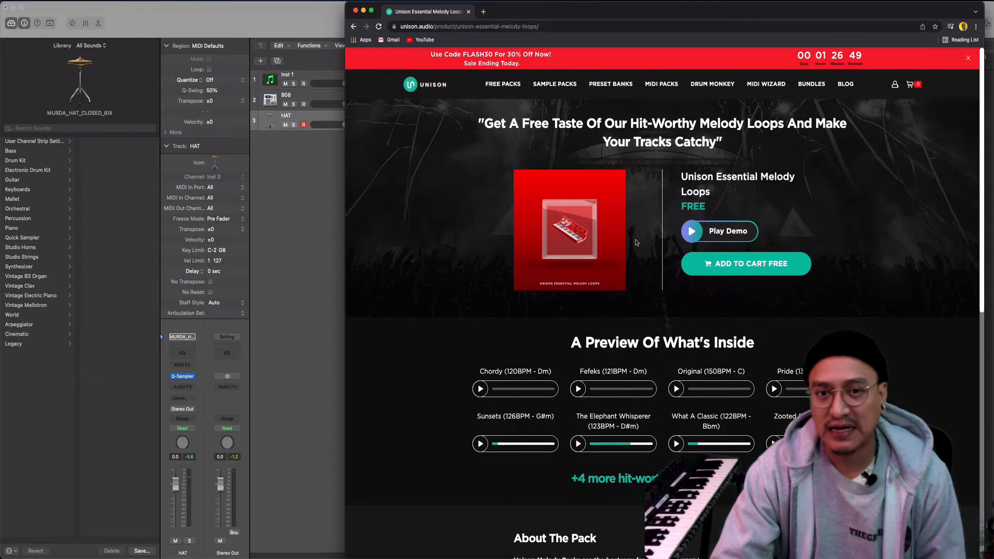
pyautogui.moveTo(842, 162)
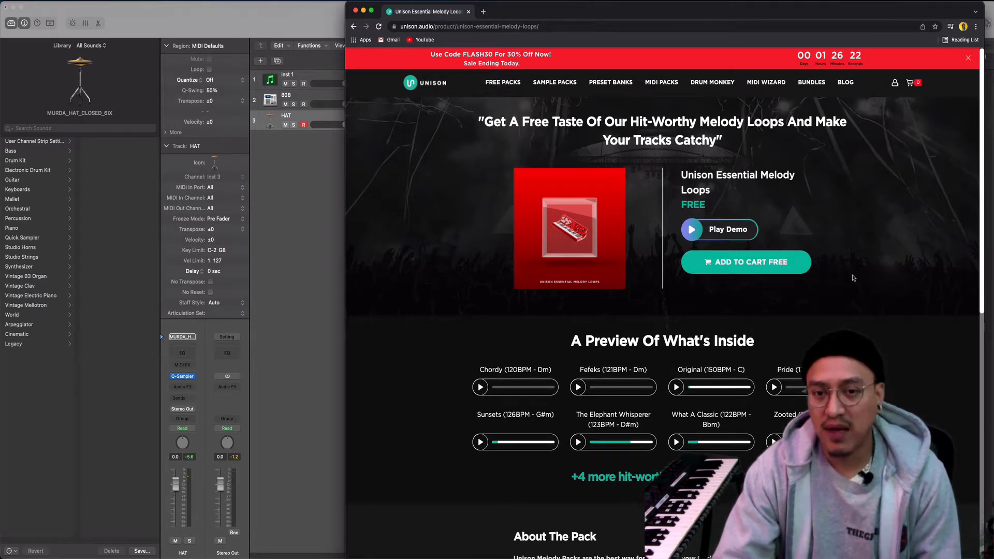
pyautogui.moveTo(866, 264)
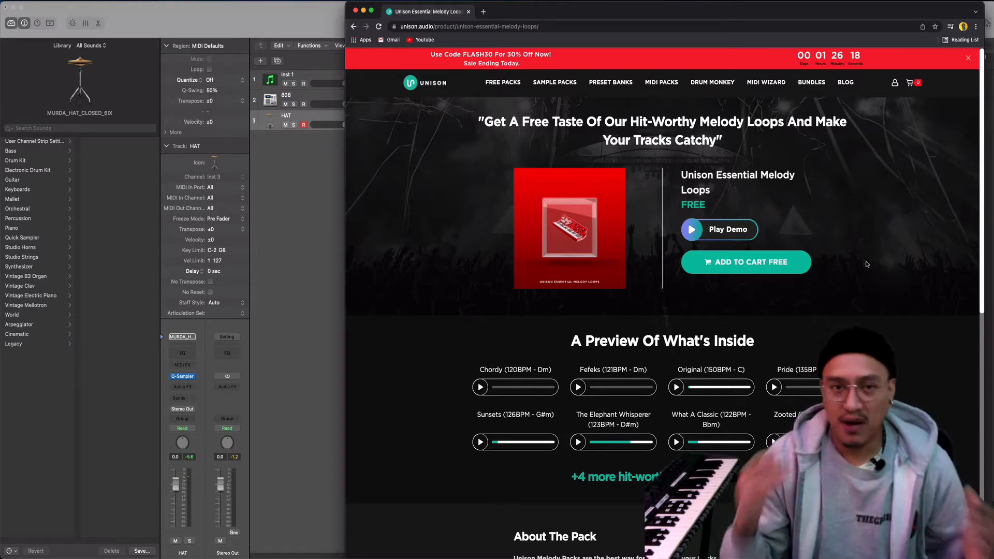
pyautogui.scroll(-3)
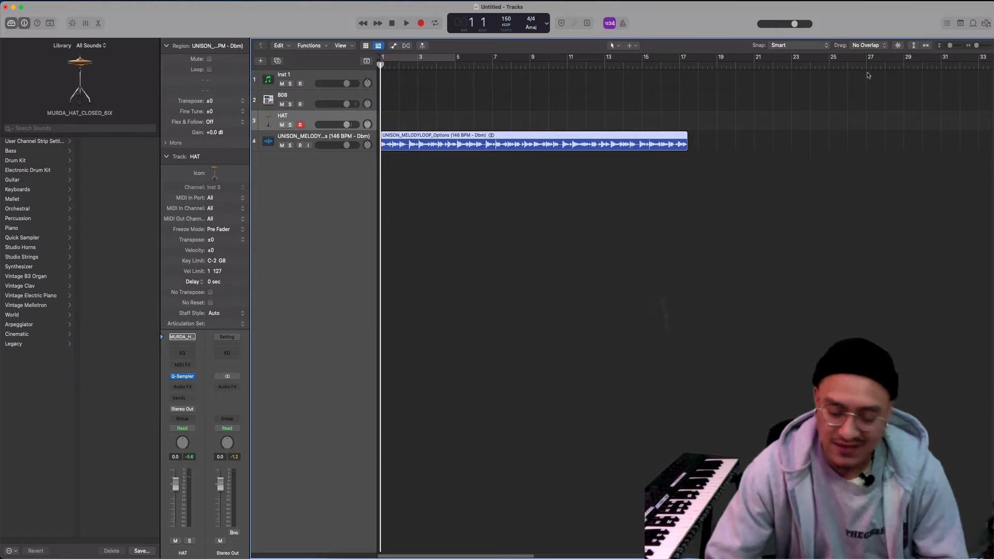
# Start playback/recording to lay down the snare part over the looped hats and melody
pyautogui.click(404, 24)
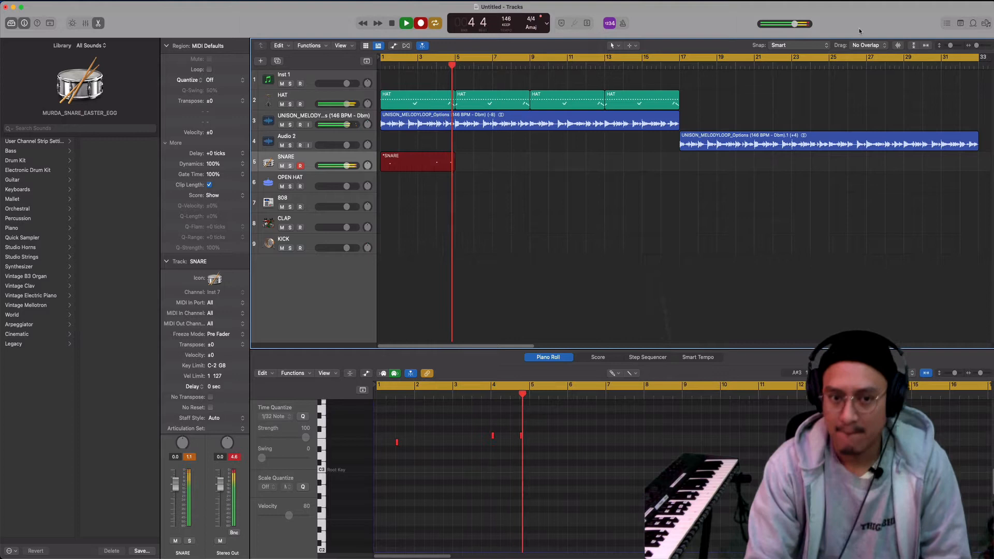
# Select the KICK track so a four-hit kick pattern can be recorded under the snare
pyautogui.click(416, 163)
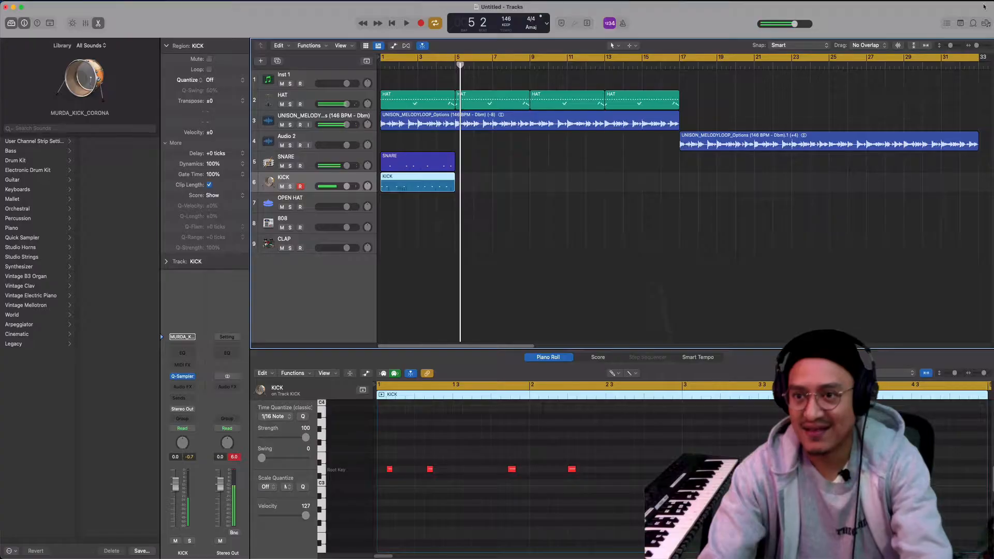
# Repeat the SNARE and KICK regions into bars 5–8 and play the duplicated drums back
pyautogui.click(979, 6)
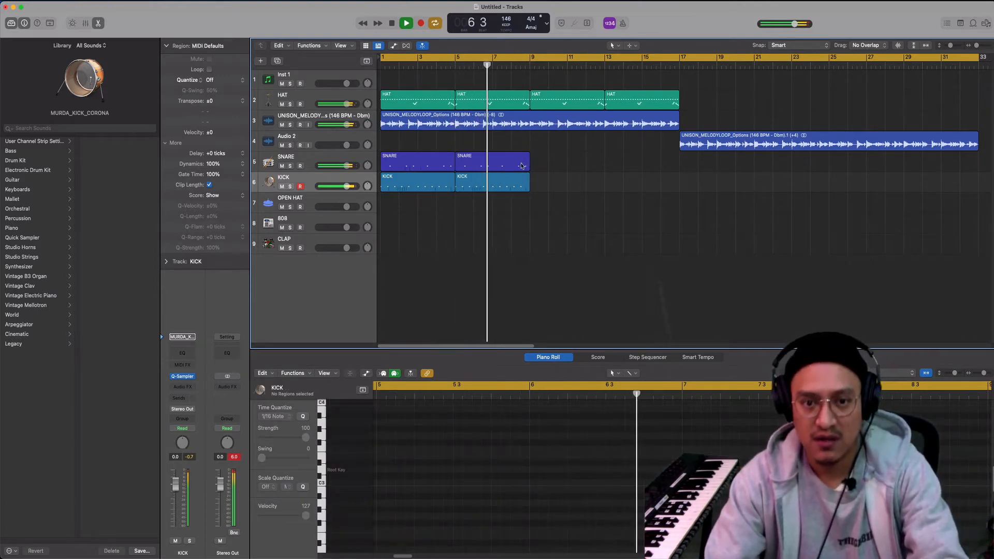
pyautogui.click(493, 165)
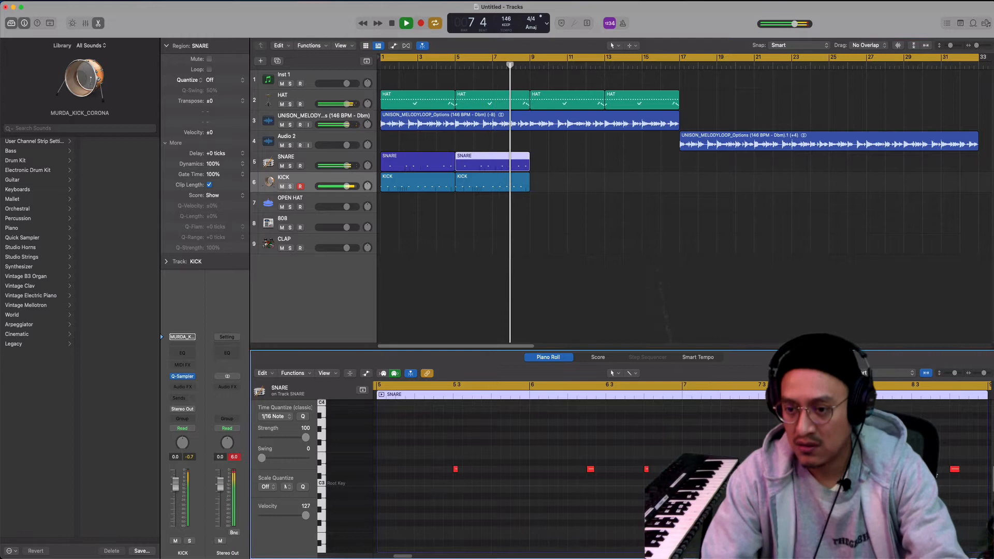
pyautogui.click(421, 24)
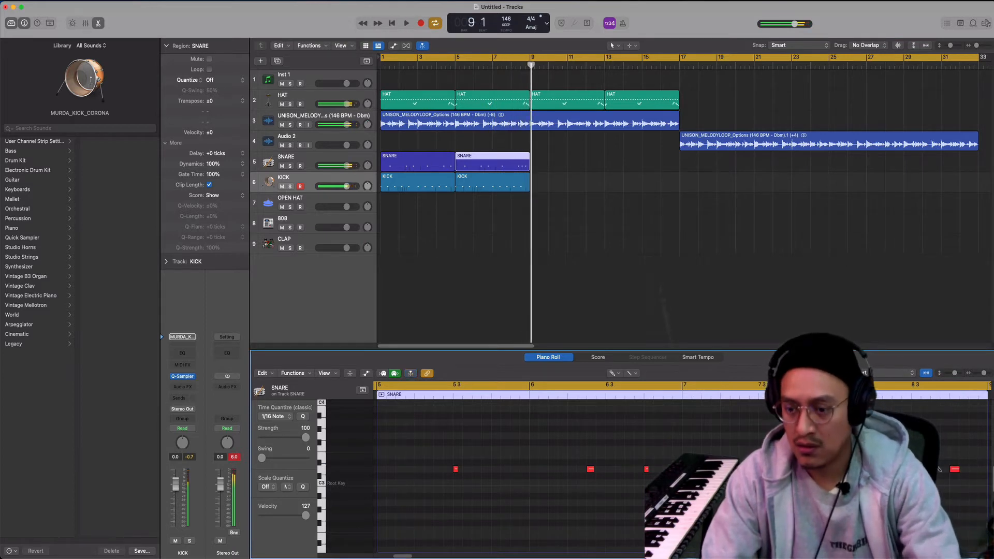
pyautogui.click(406, 23)
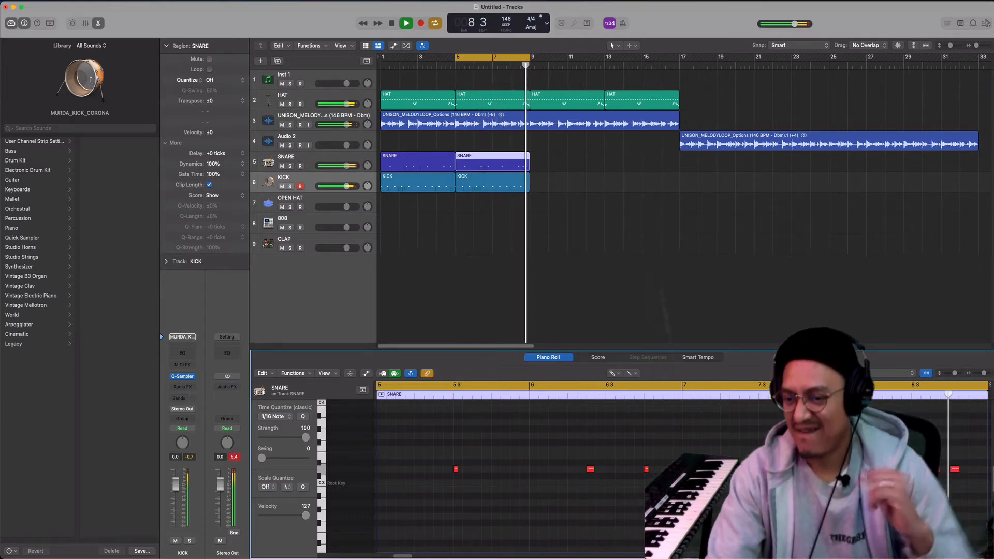
# Add the 808 and a second kick layer across the arrangement and play it back with the tempo track showing
pyautogui.click(495, 184)
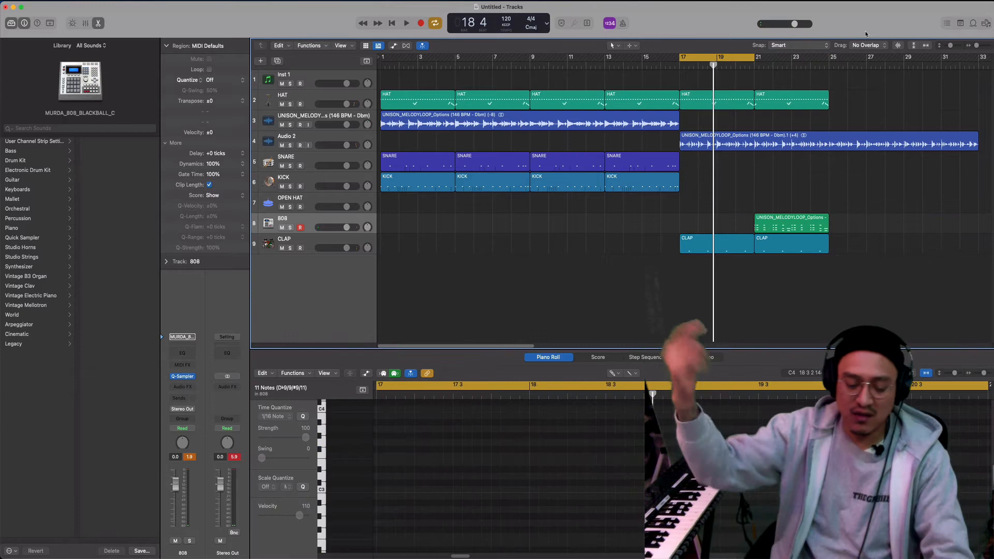
pyautogui.click(406, 22)
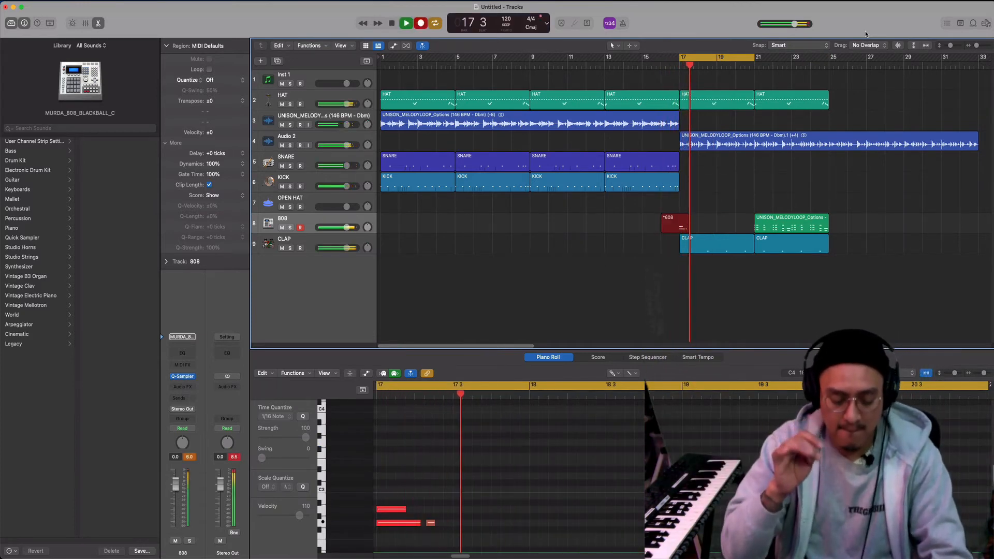
pyautogui.click(406, 23)
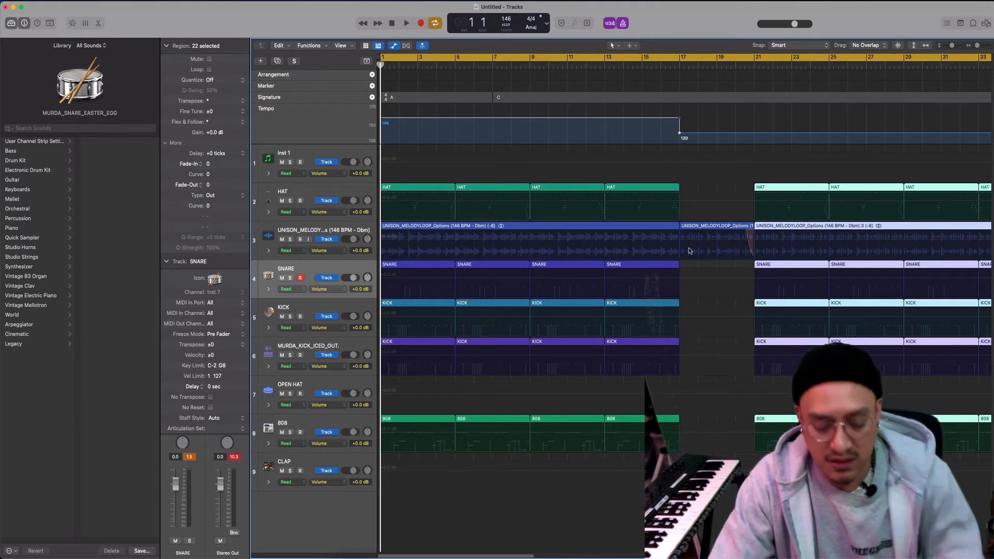
pyautogui.moveTo(697, 259)
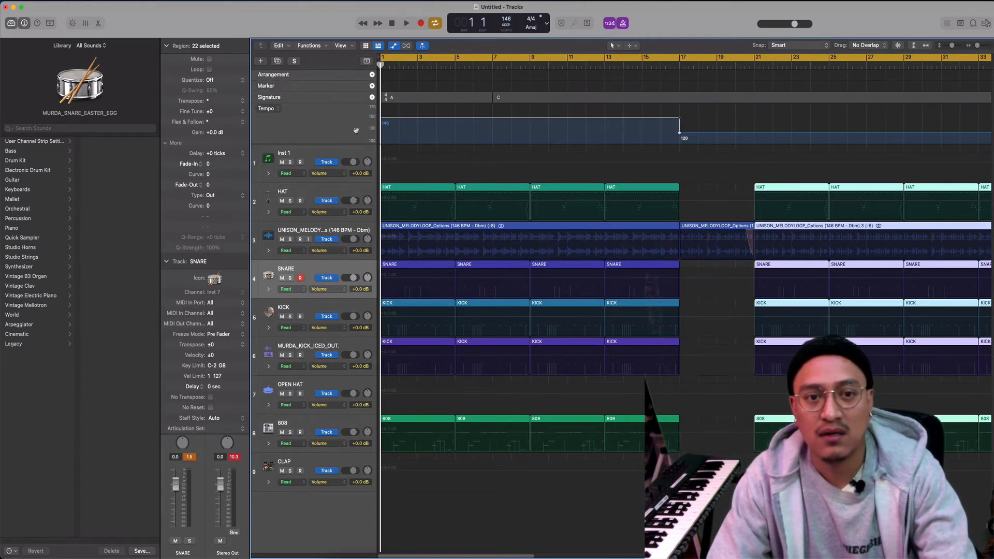
# Move the 120 BPM tempo point so 146 BPM holds through the second drum section to bar 37
pyautogui.click(405, 22)
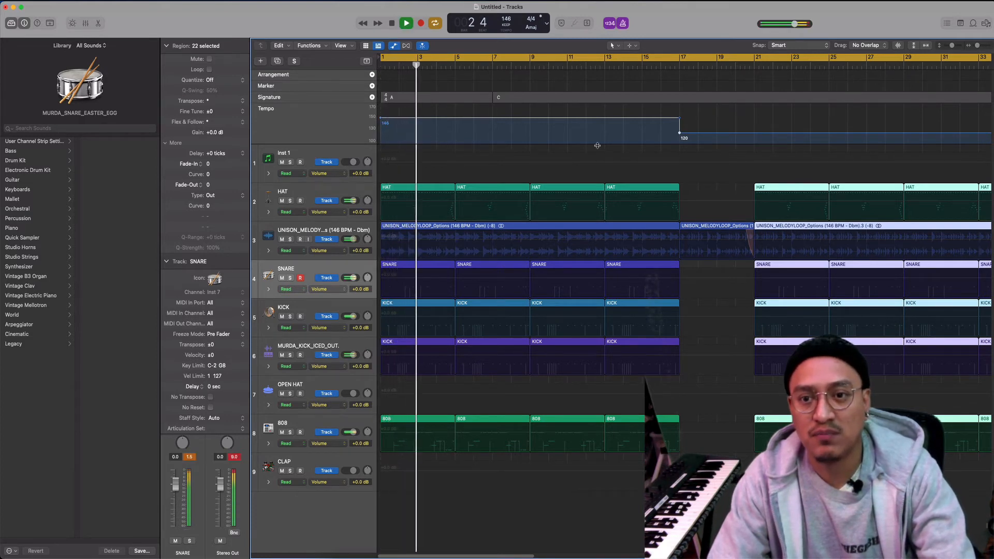
pyautogui.click(675, 63)
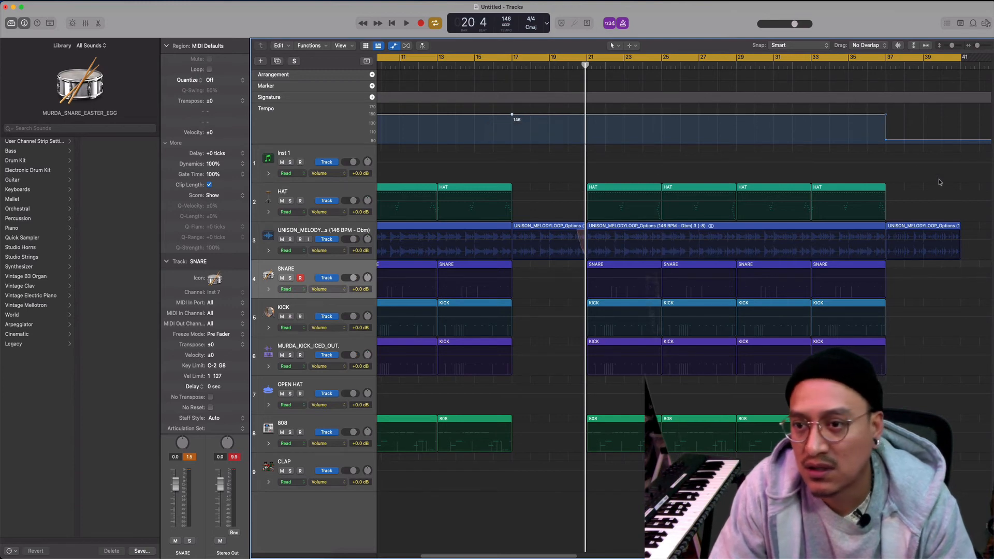
pyautogui.click(404, 23)
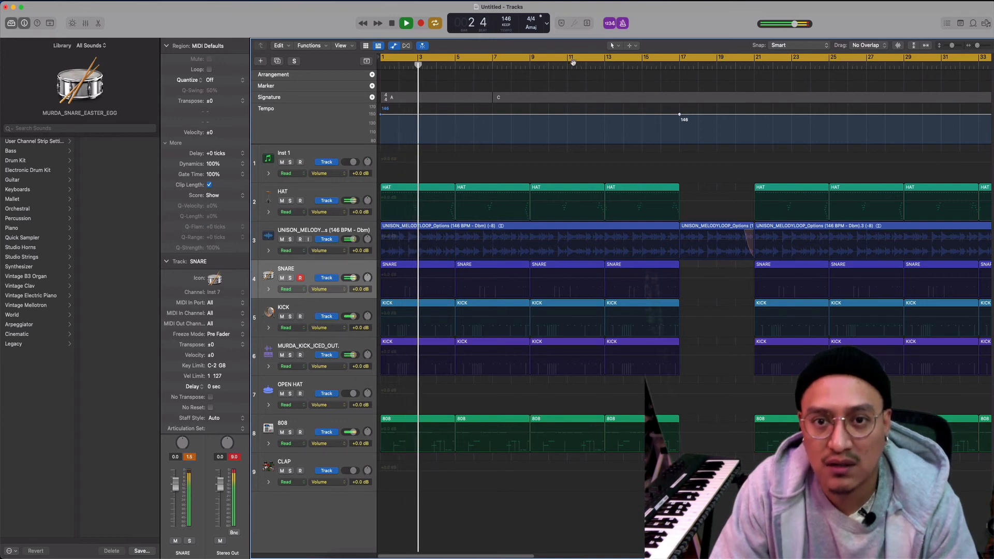
pyautogui.click(629, 58)
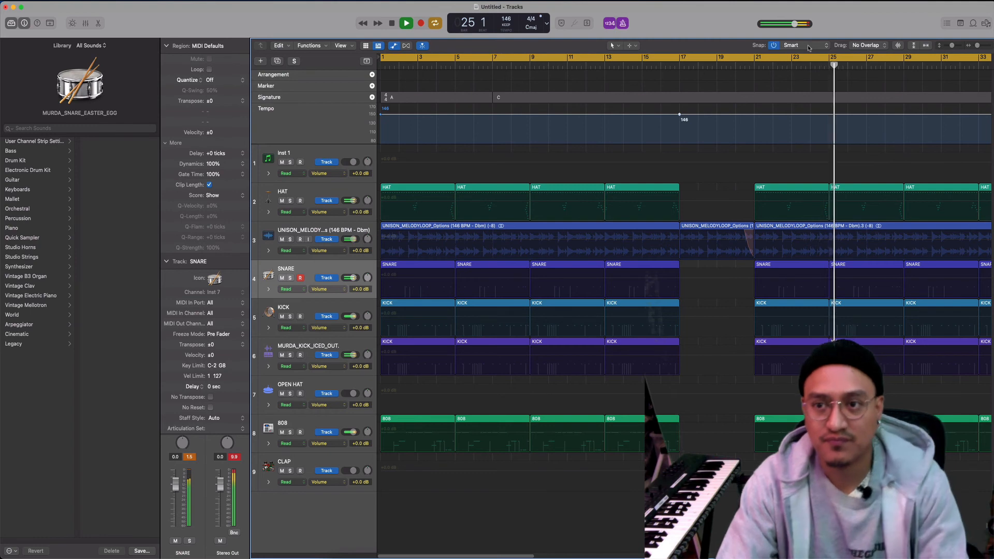
pyautogui.click(405, 23)
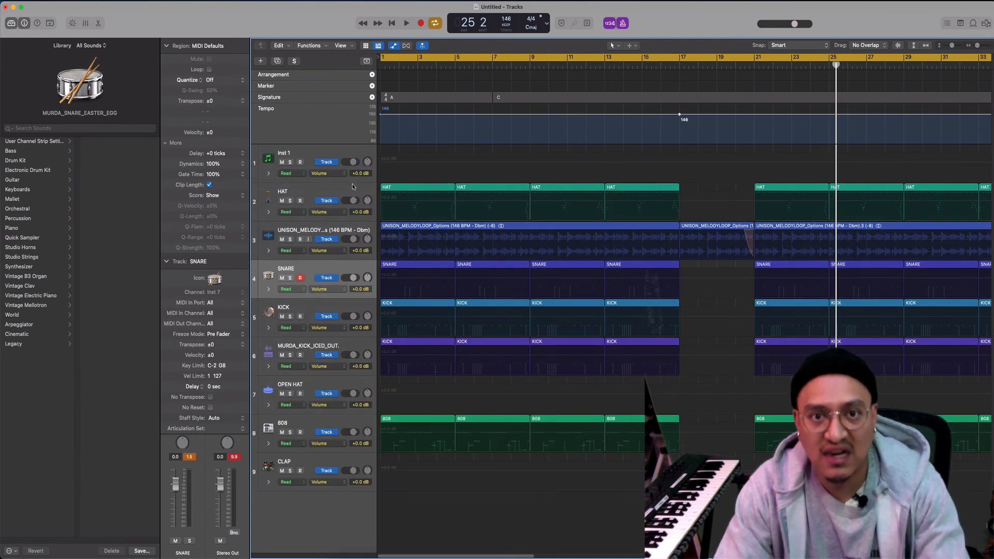
pyautogui.moveTo(344, 106)
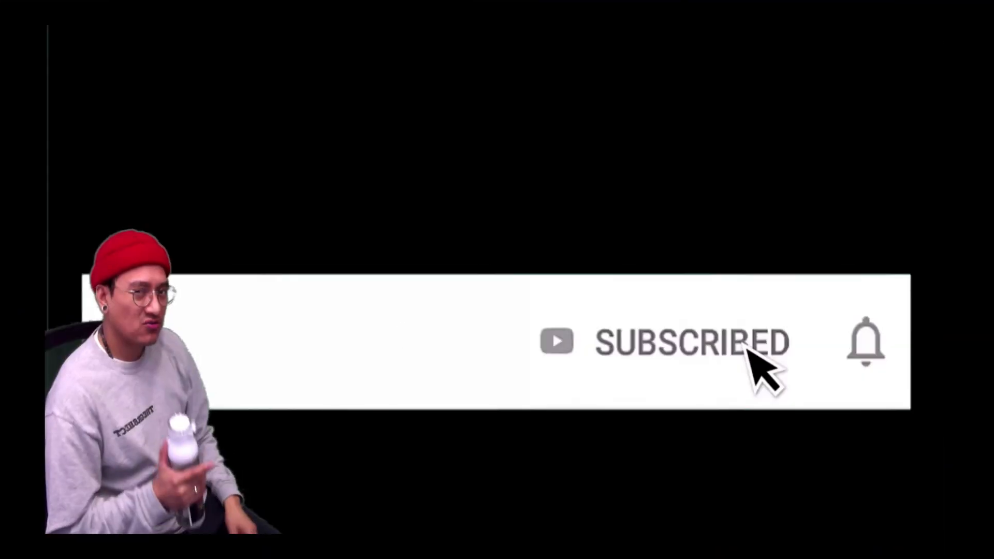
pyautogui.click(866, 340)
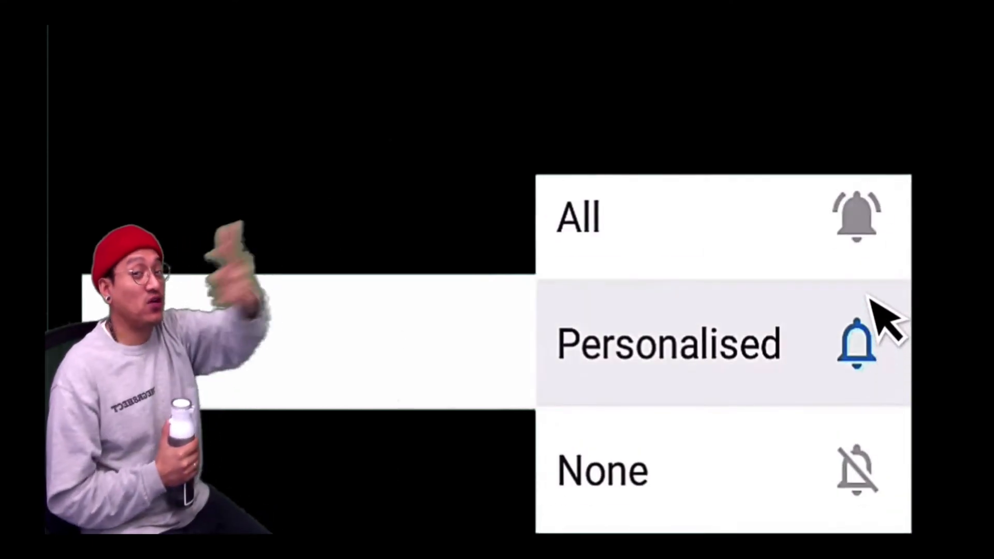
pyautogui.click(669, 344)
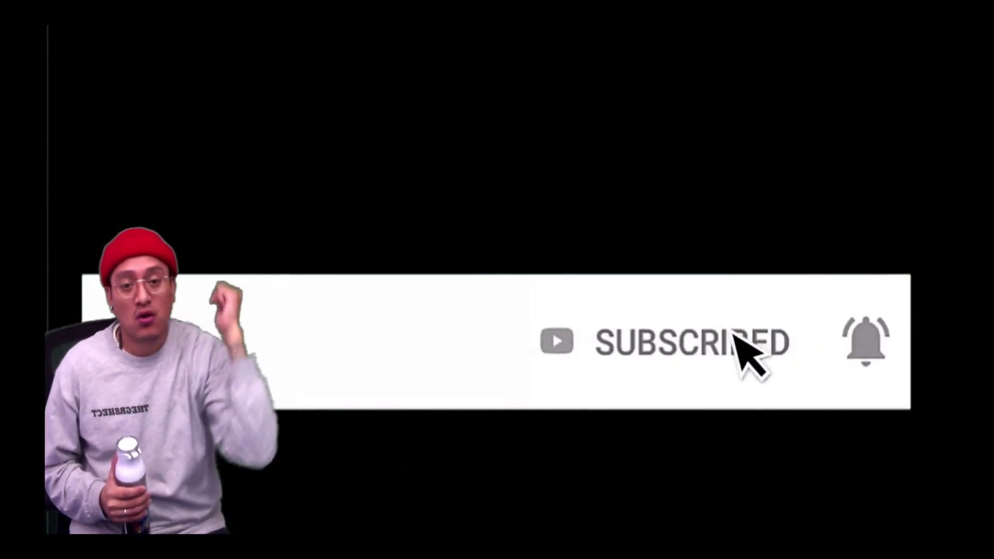